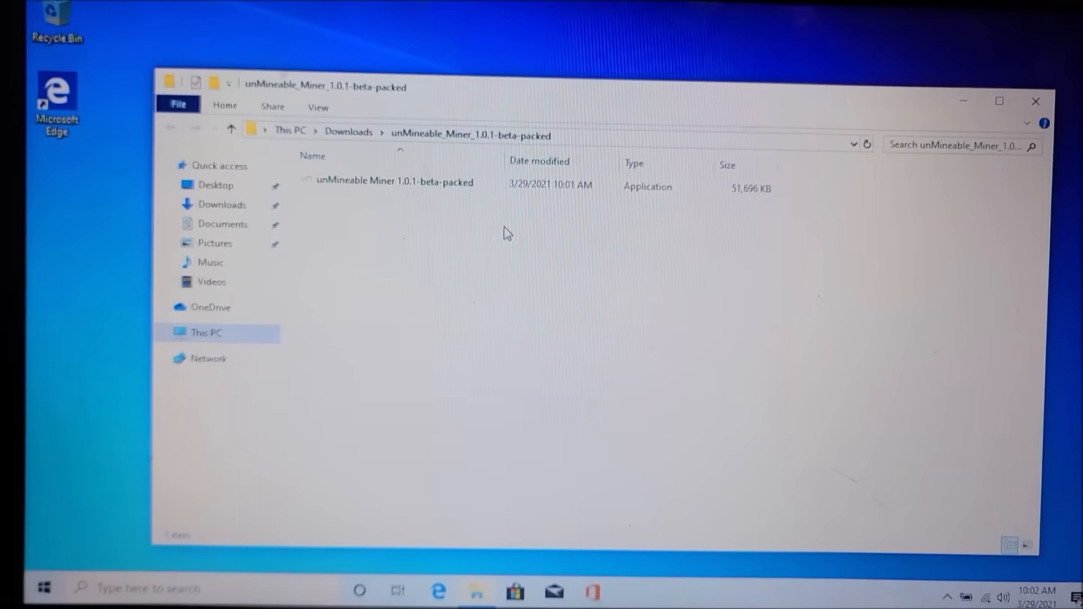
- Run unMineable Miner 1.0.1-beta-packed from the extracted Downloads folder
left_click(393, 181)
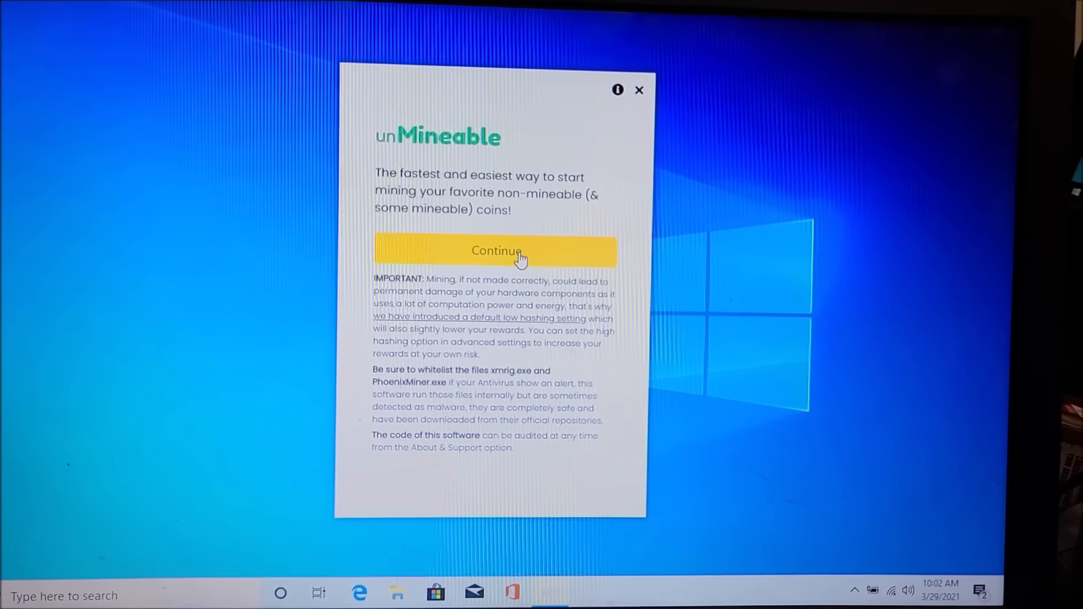
left_click(496, 251)
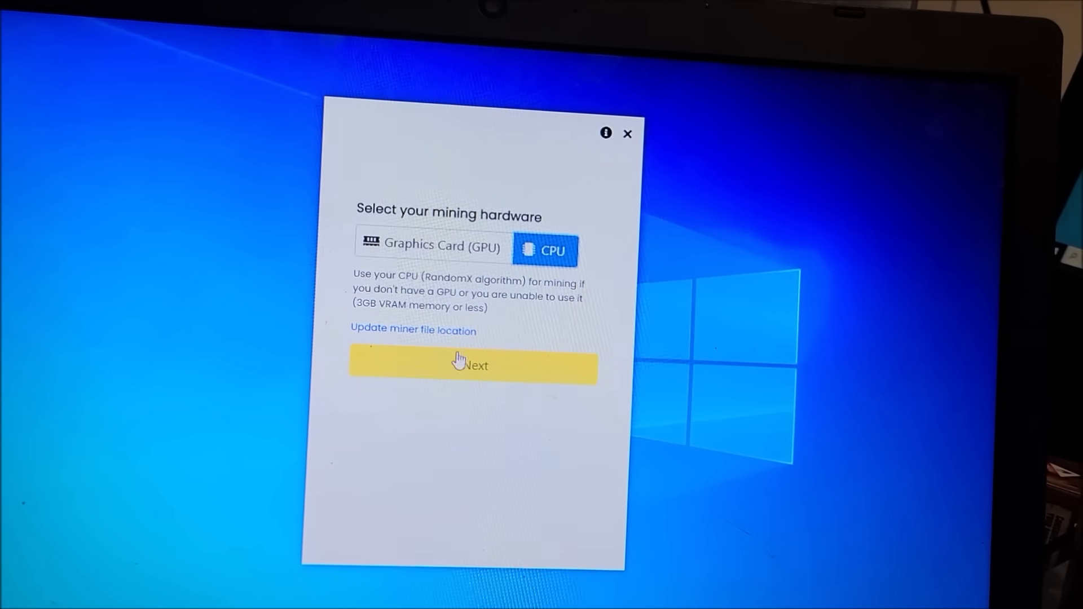
left_click(473, 367)
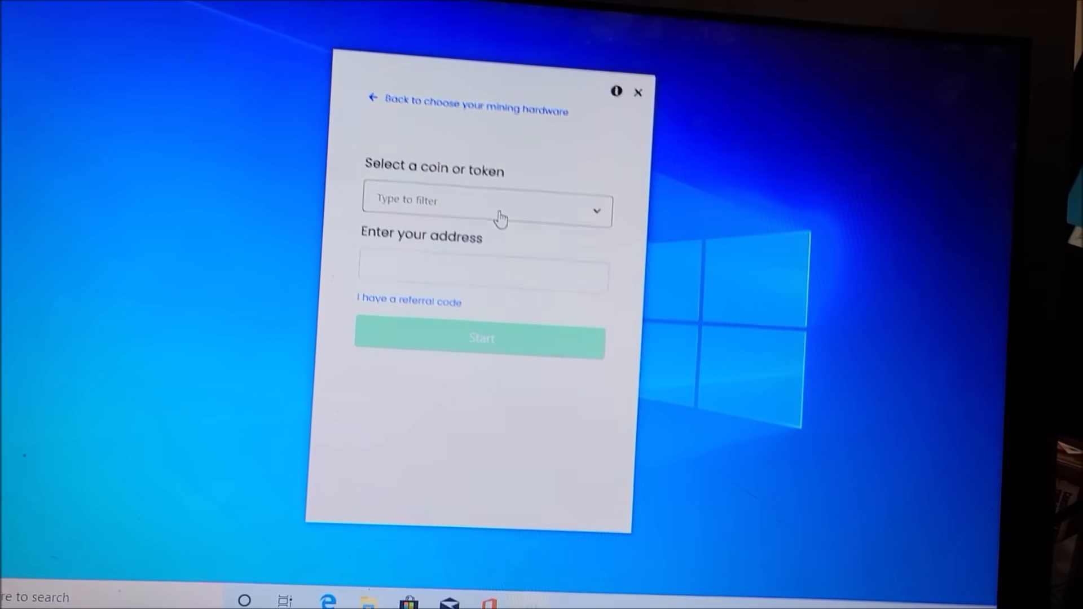
left_click(485, 209)
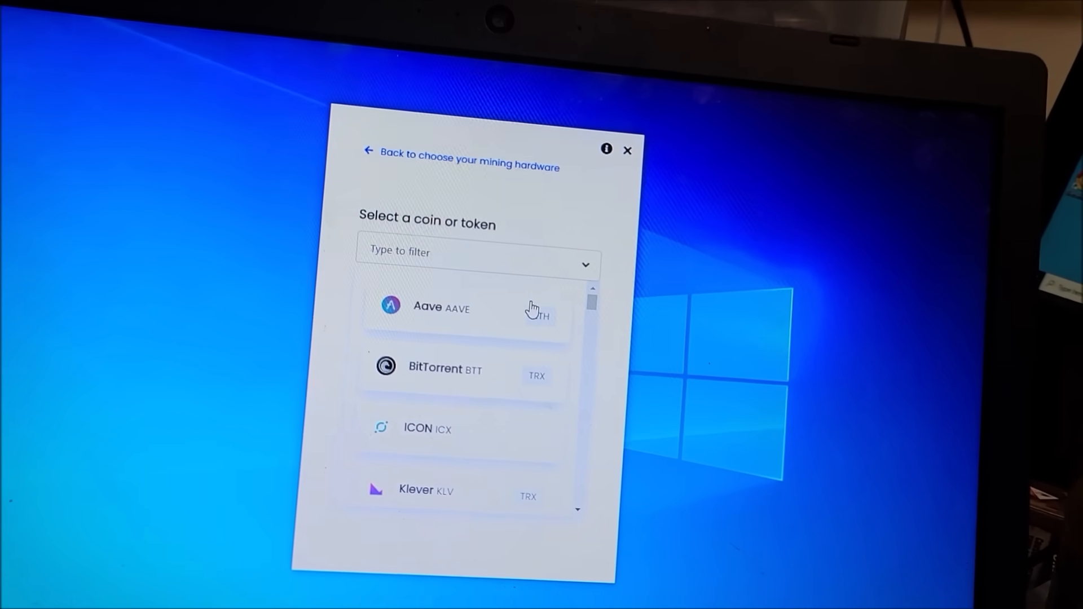
type("do")
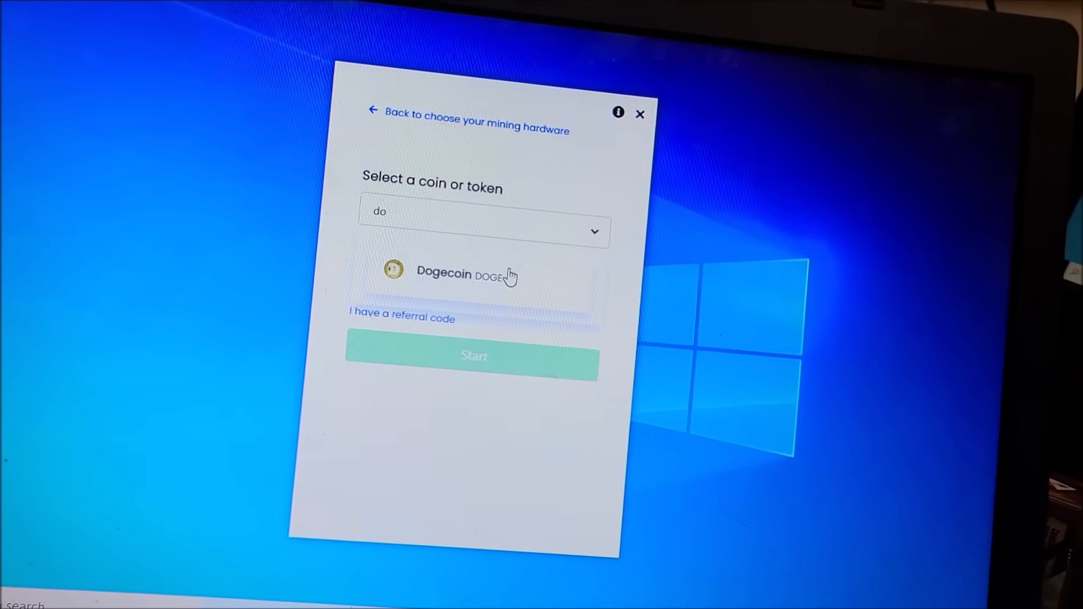
left_click(465, 276)
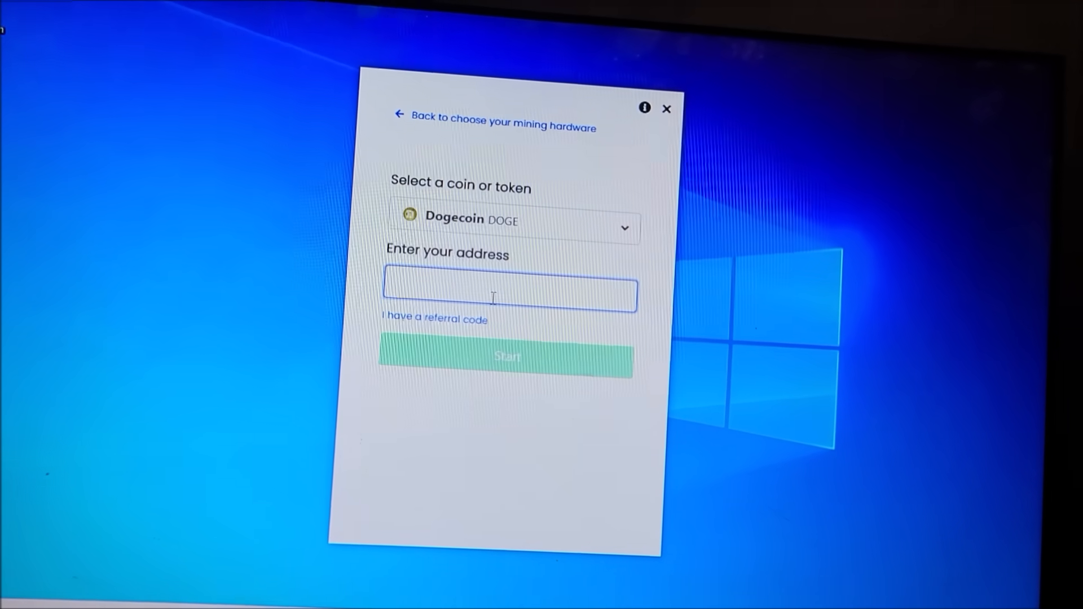
type("HYZg8E7kDM84WVXceRw17KQ6FiJe48n")
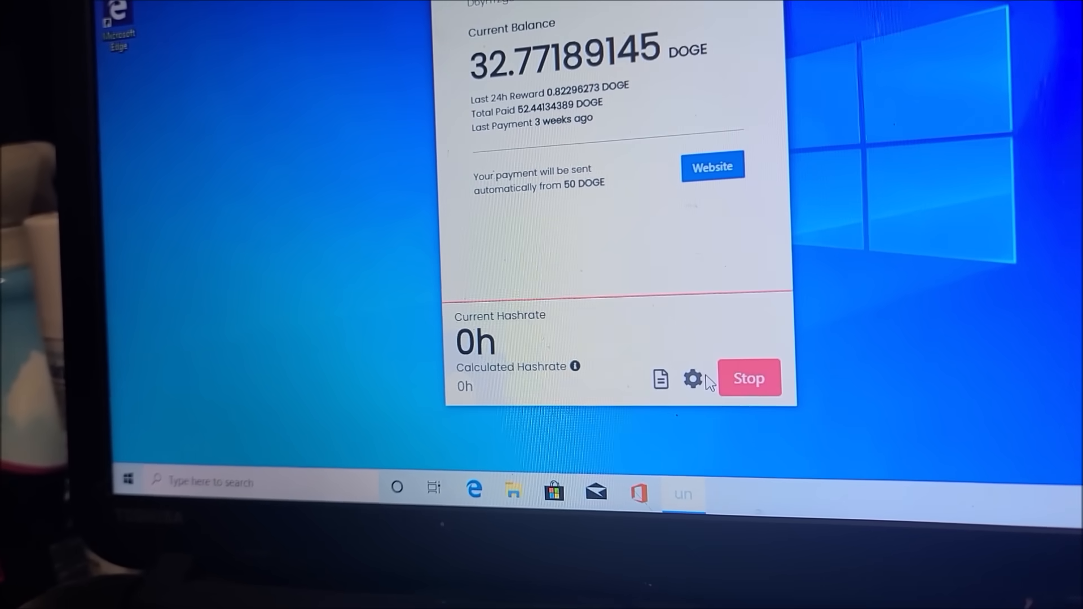
- Set mining intensity to High, save and restart the miner, then view miner logs
left_click(692, 379)
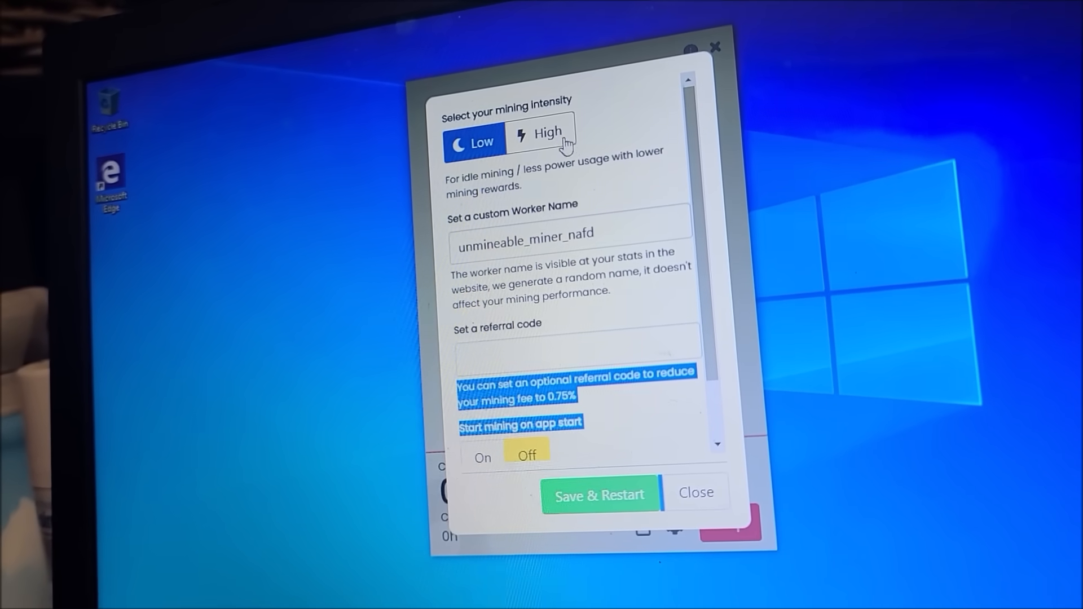
left_click(548, 135)
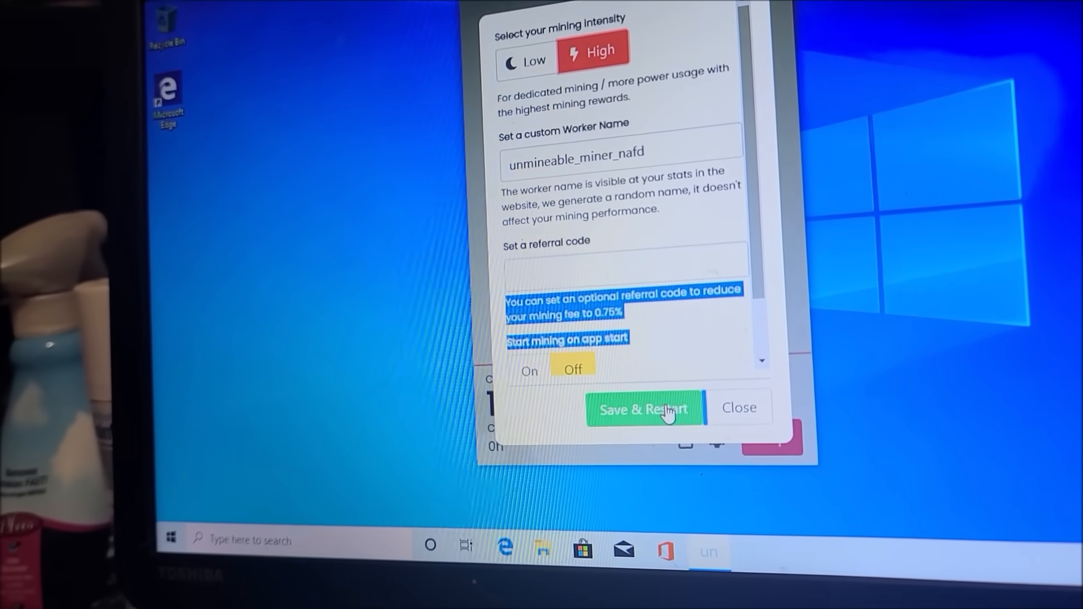
left_click(644, 409)
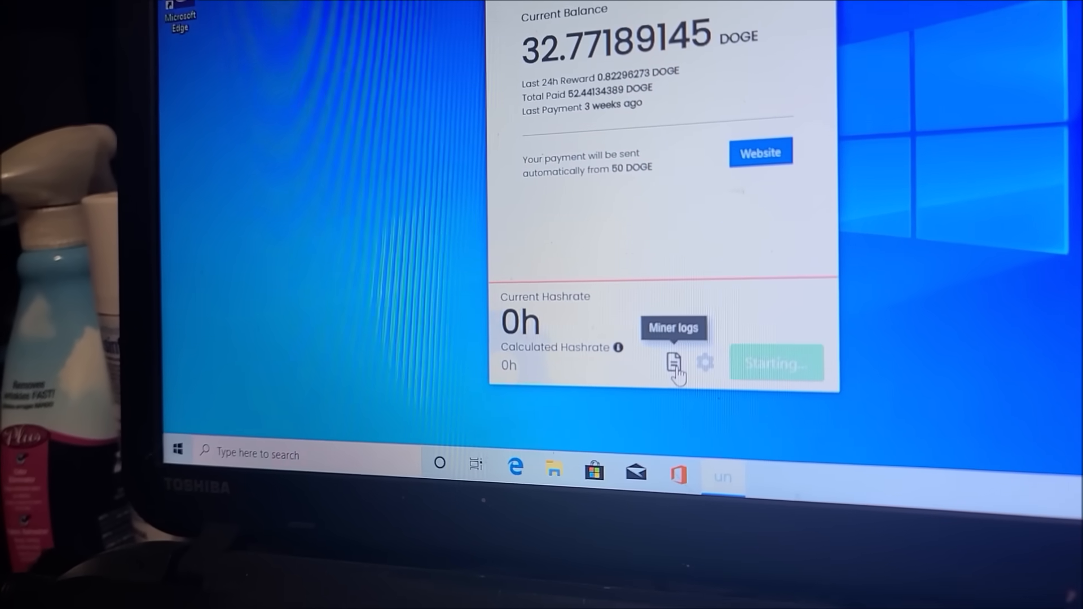
left_click(676, 363)
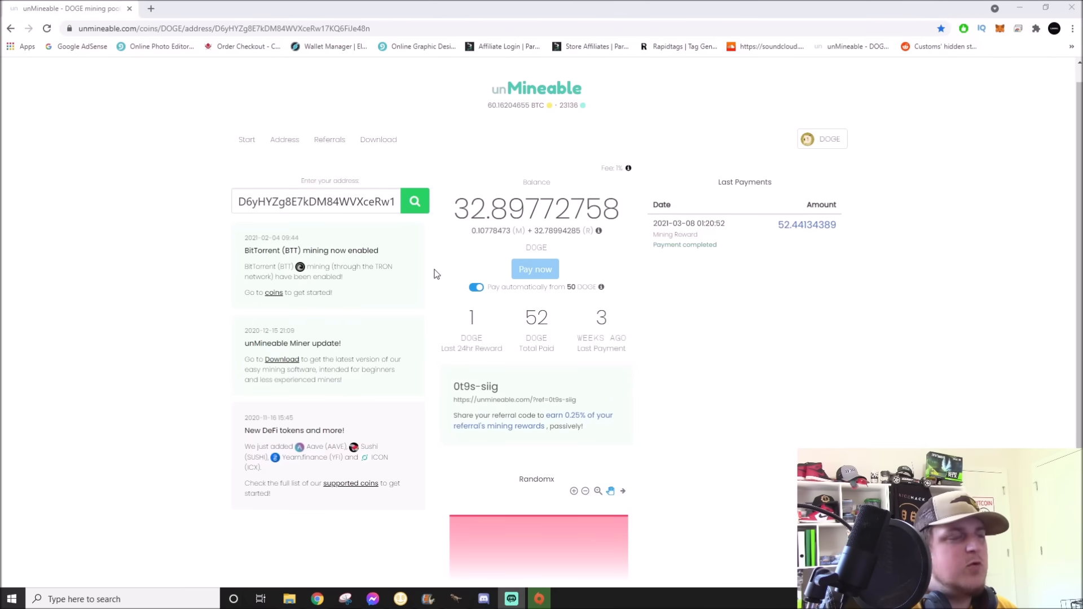
mouse_move(376, 185)
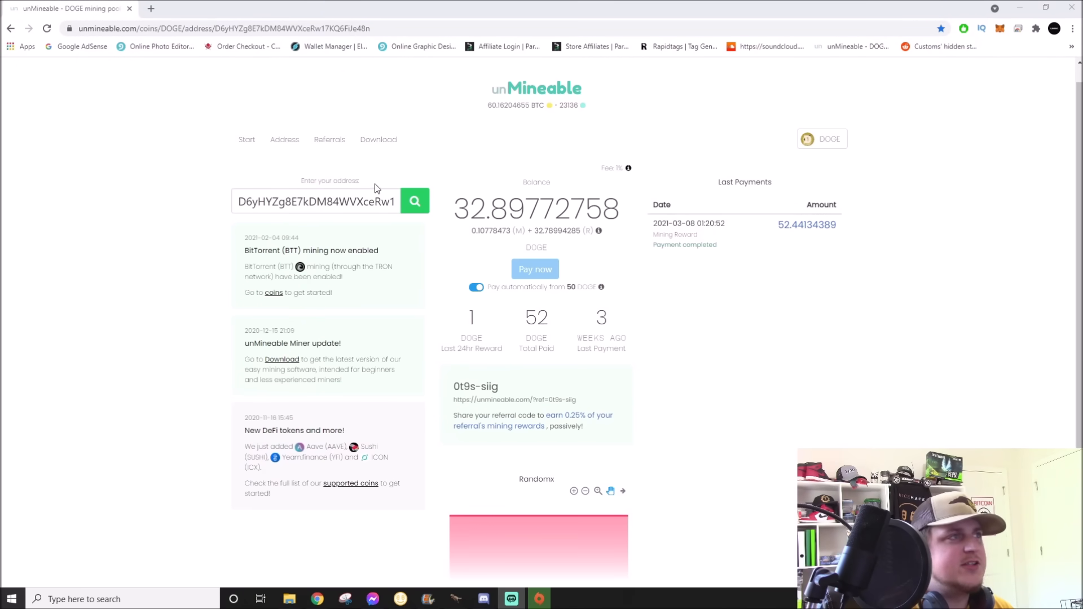
mouse_move(534, 73)
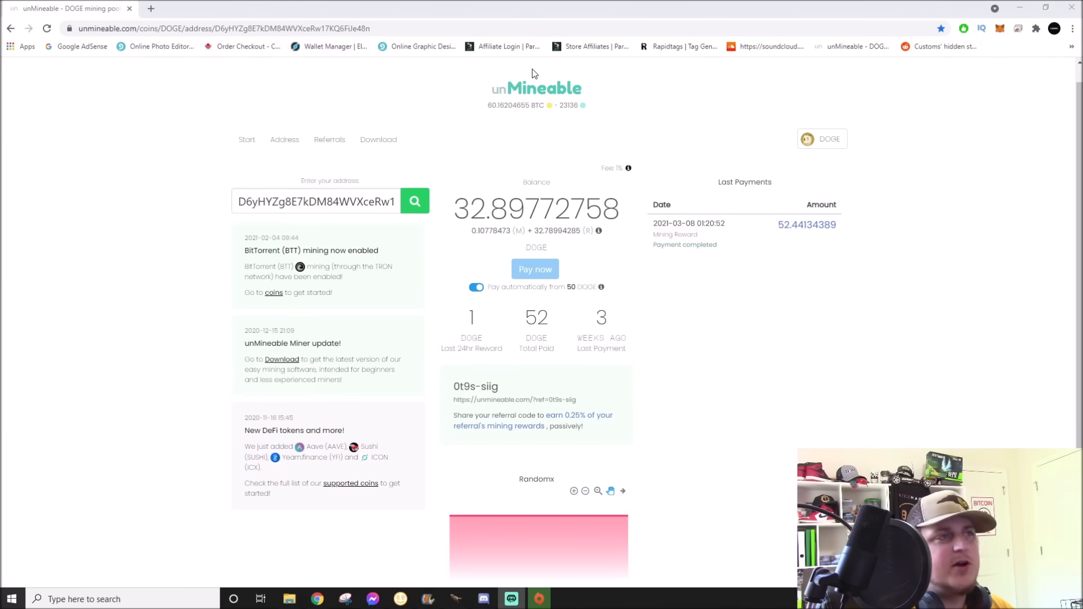
mouse_move(416, 201)
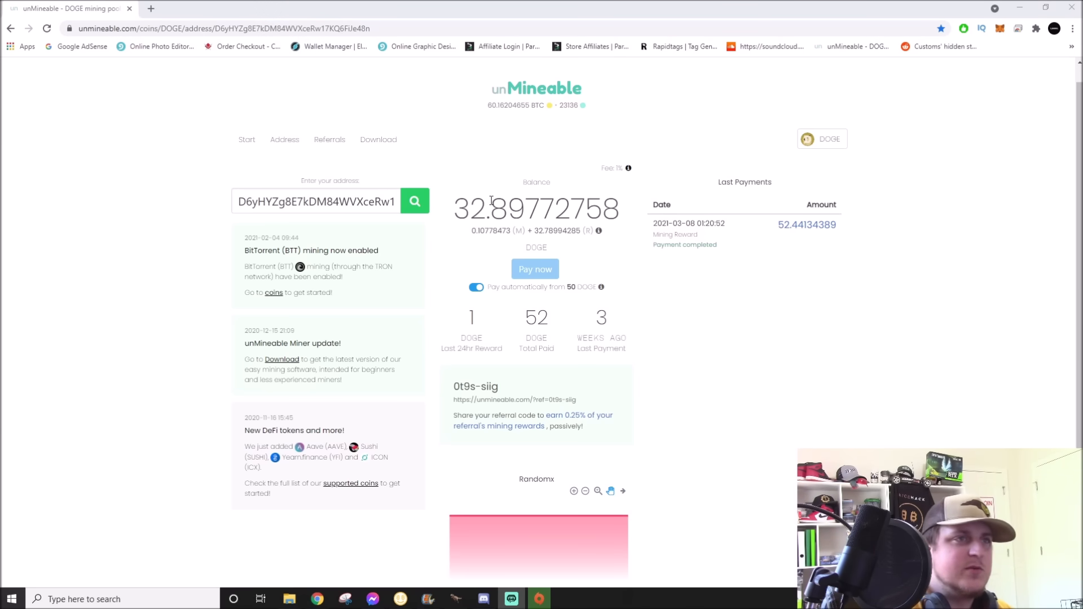
mouse_move(780, 230)
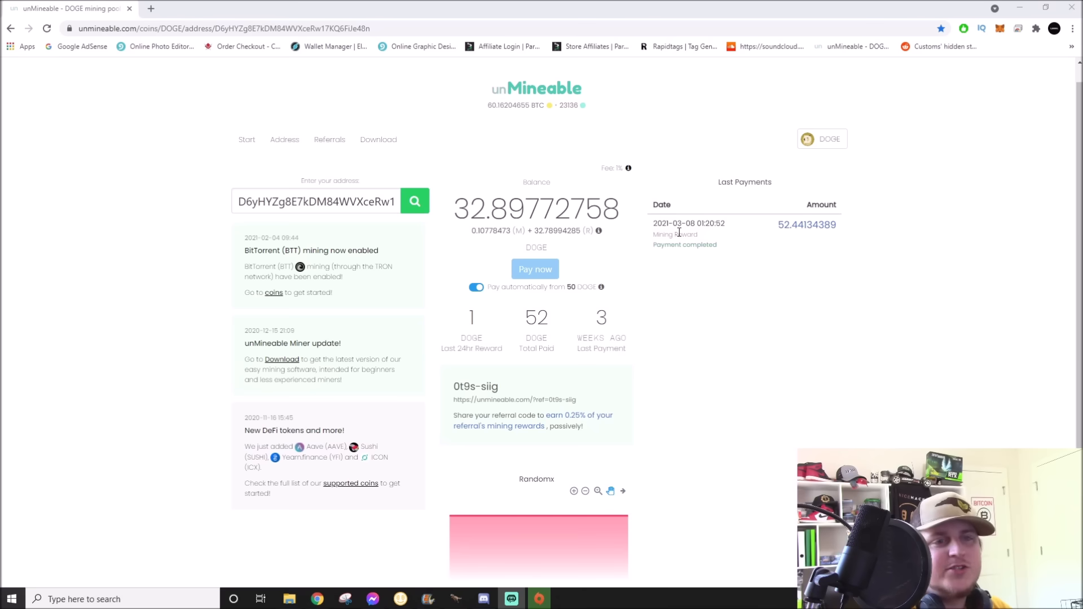
mouse_move(630, 231)
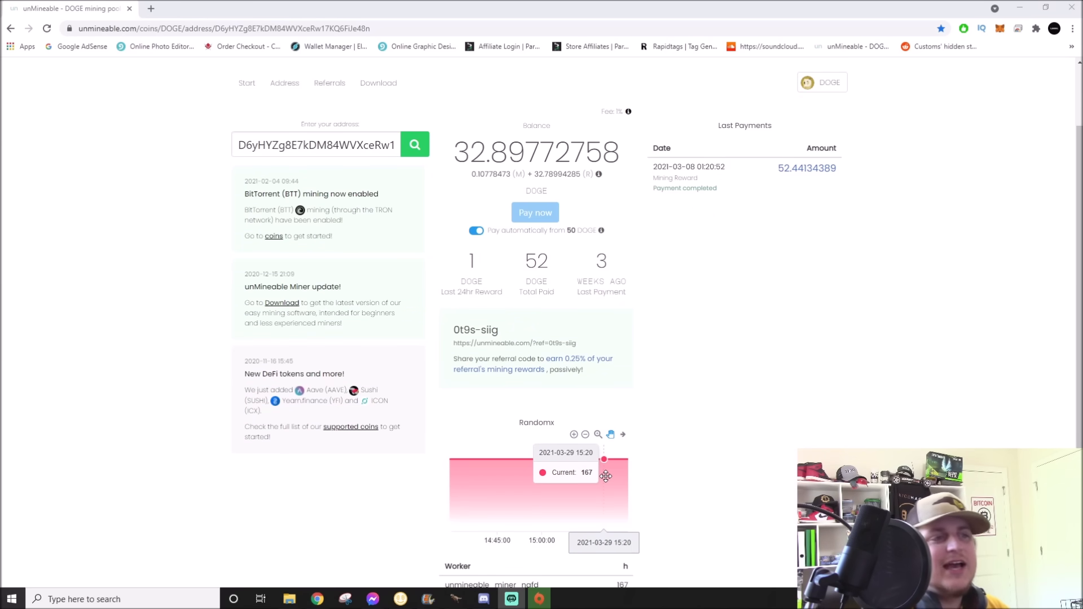
- Scroll the DOGE address page down to the Randomx hashrate chart and worker list
scroll("down", 3)
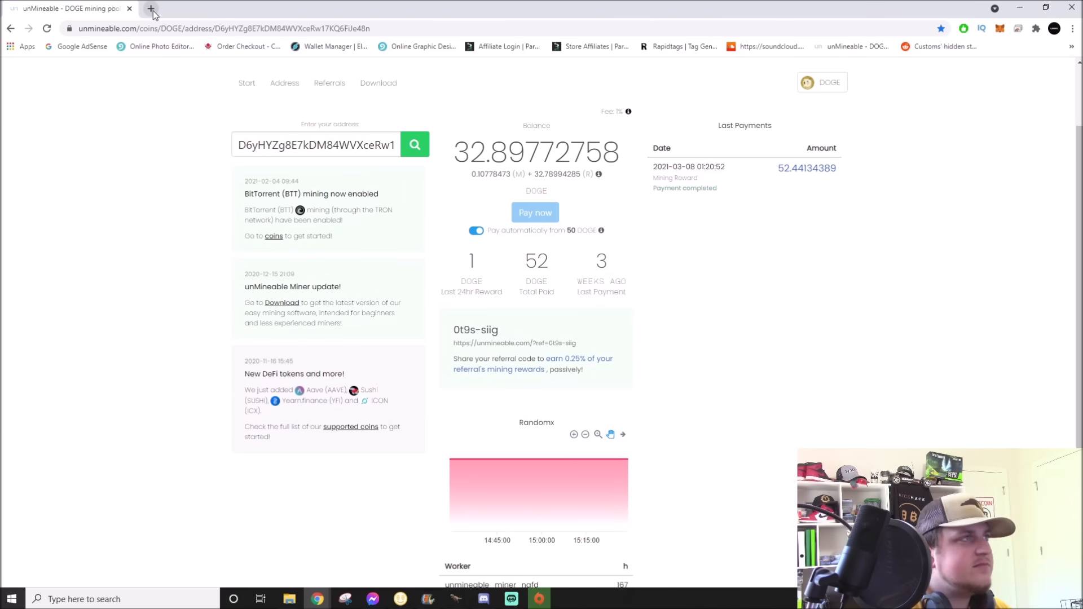
mouse_move(151, 9)
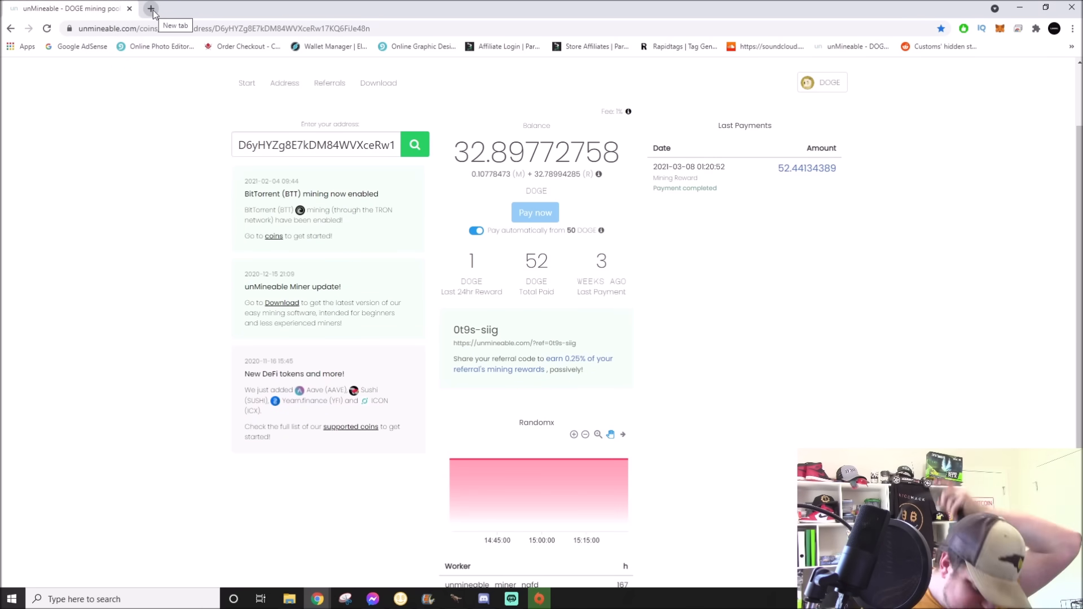
- Find a Monero mining calculator and keep 167 hashing power in H/s
left_click(148, 9)
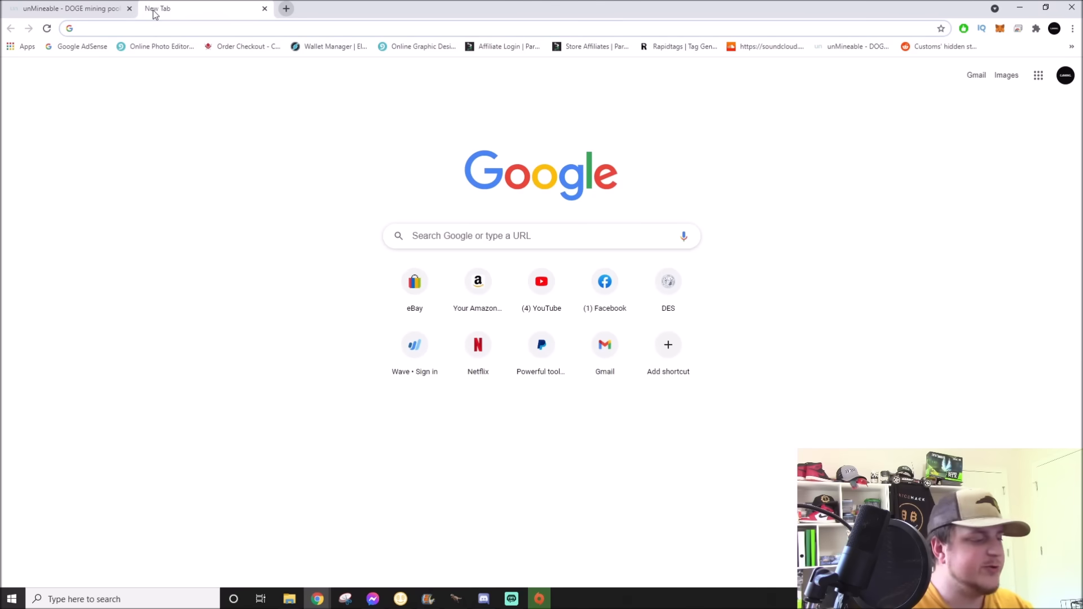
type("monero mining calculator")
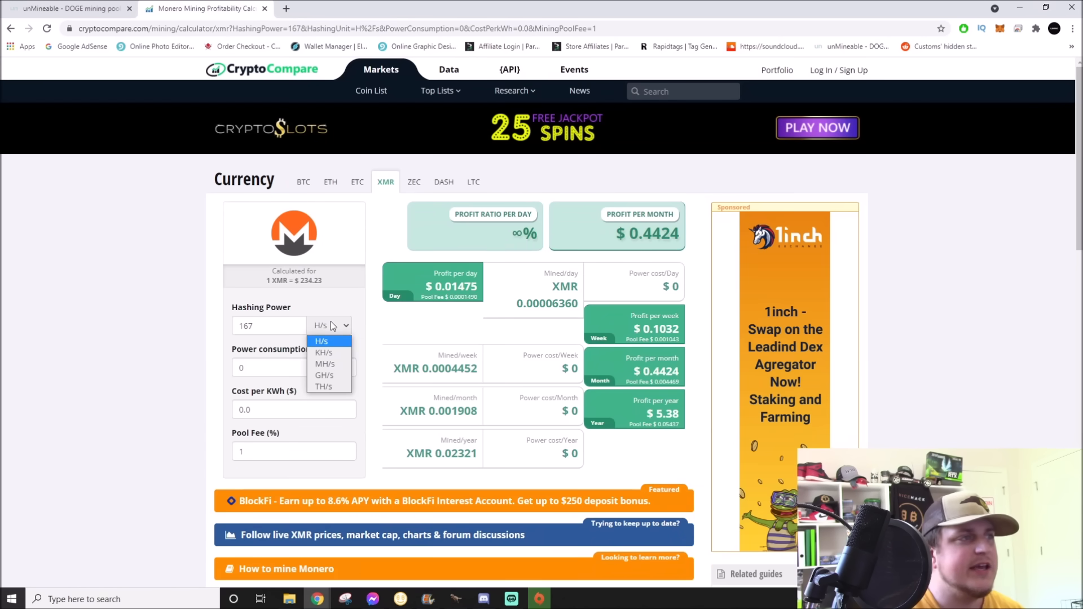
left_click(321, 341)
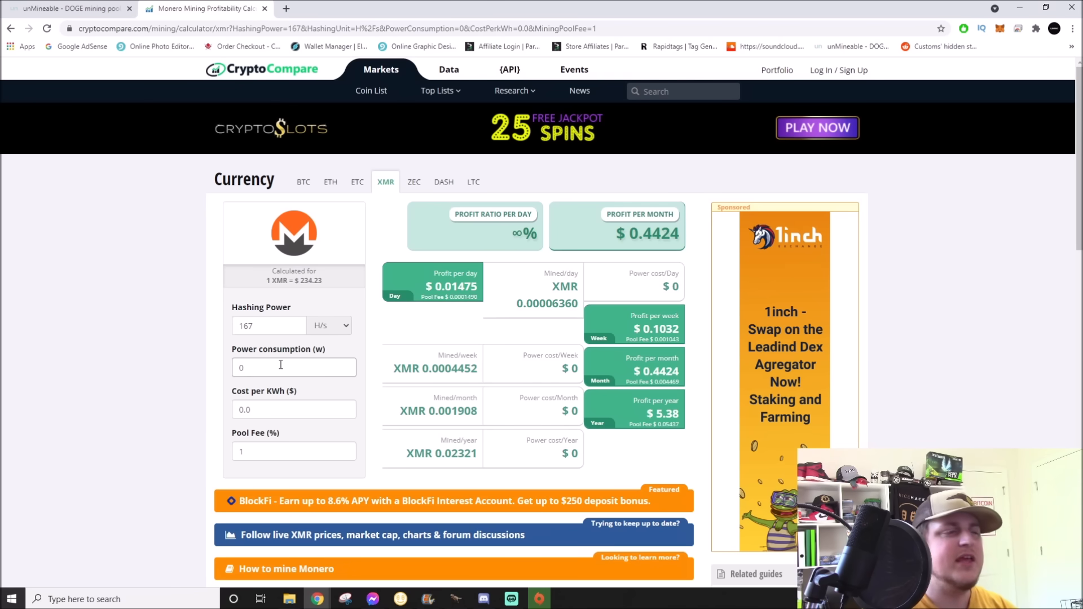
mouse_move(463, 310)
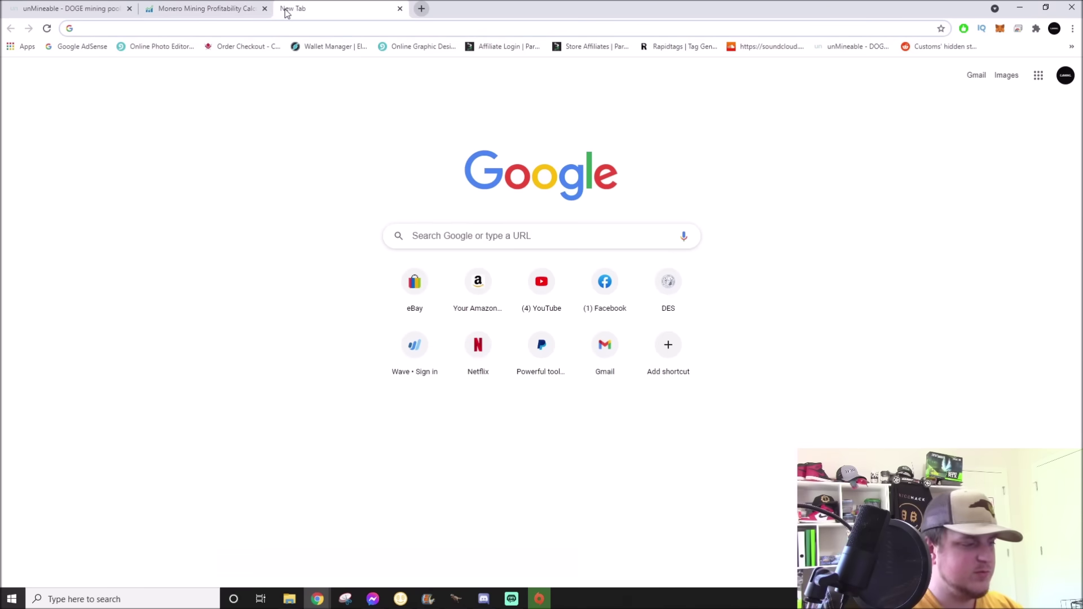
- Search 'doge coin' and check the Dogecoin price of about $0.054
type("doge coin")
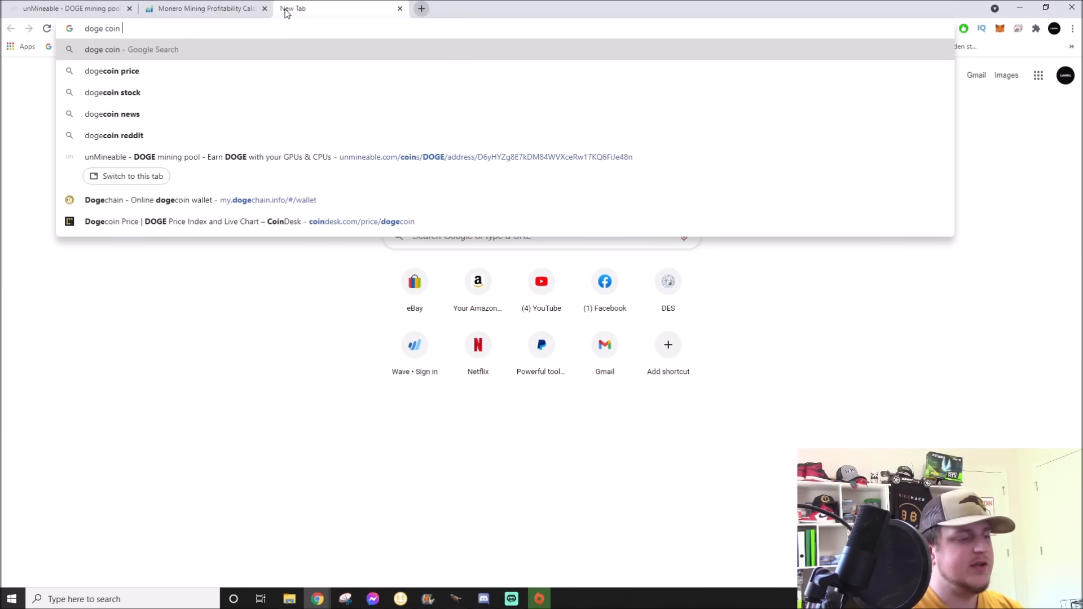
left_click(112, 71)
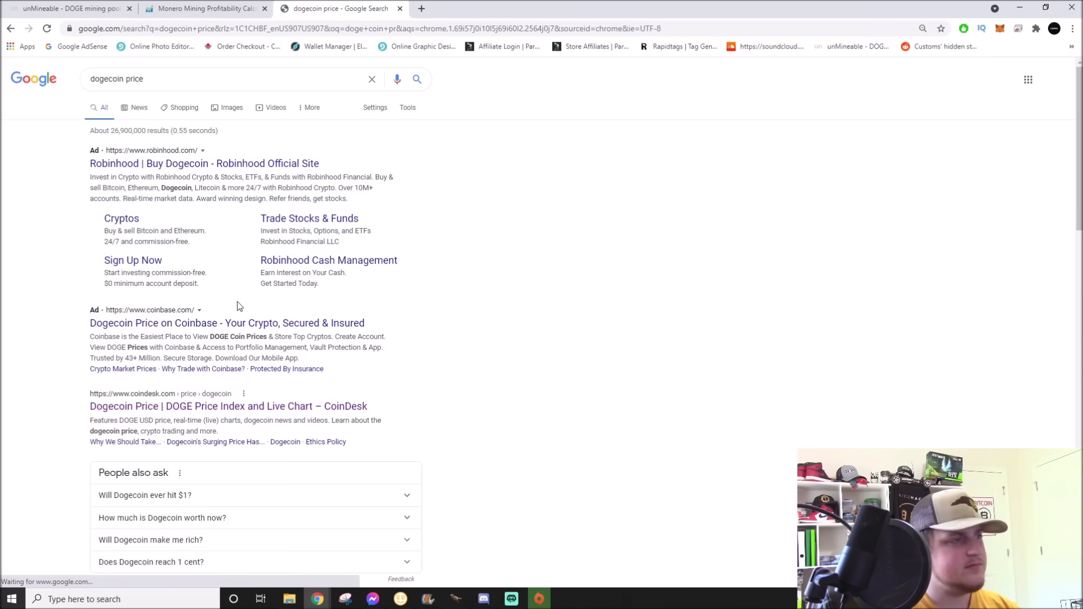
mouse_move(169, 406)
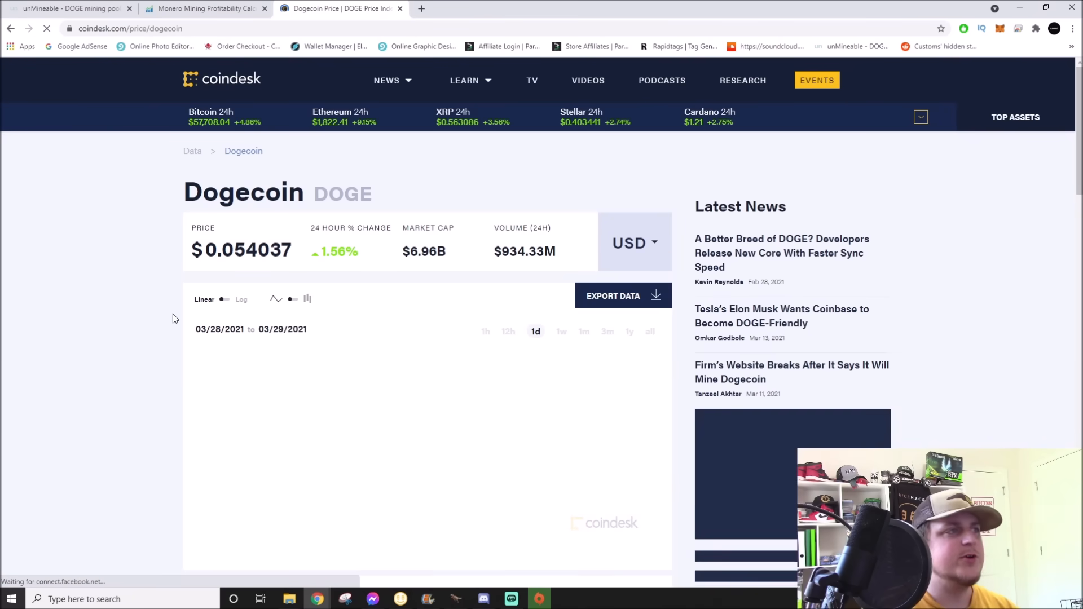
left_click(101, 599)
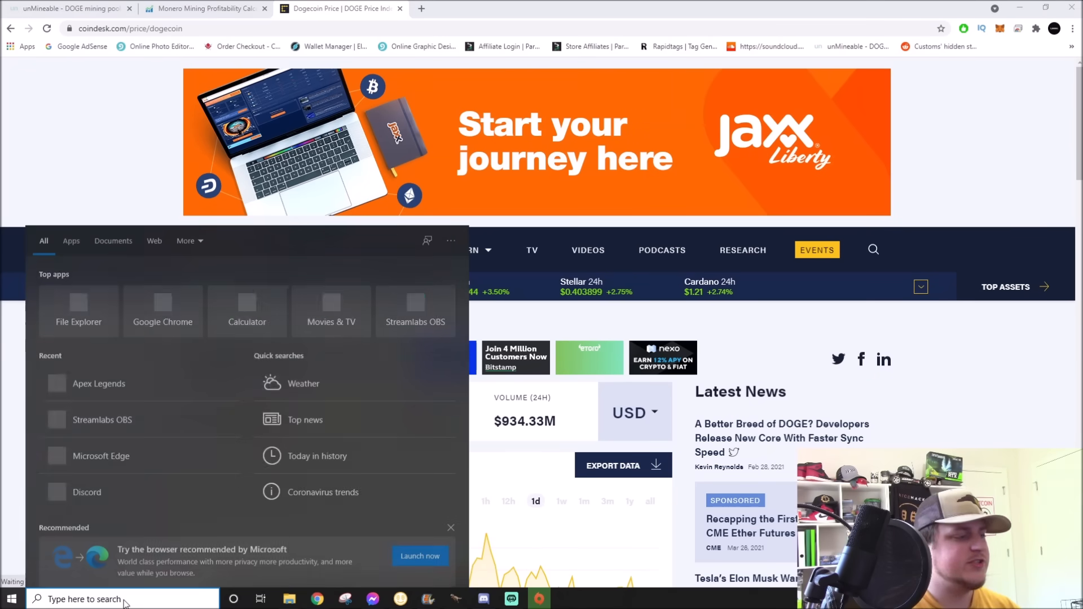
- Compute 0.054 ÷ 0.014 in Windows Calculator, giving 3.857142857142857
left_click(246, 311)
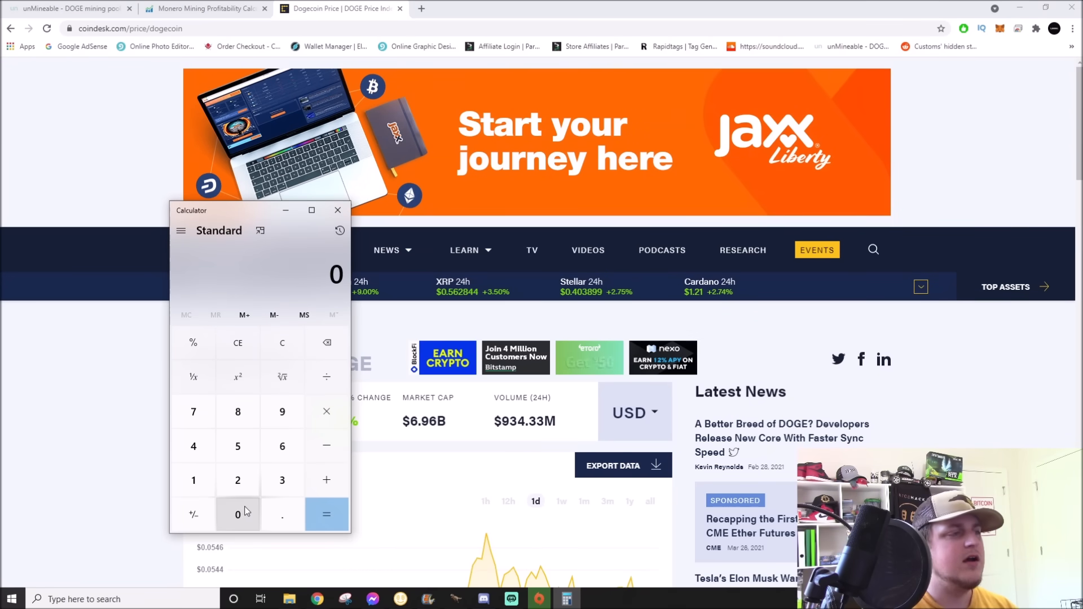
left_click(282, 514)
type(".054")
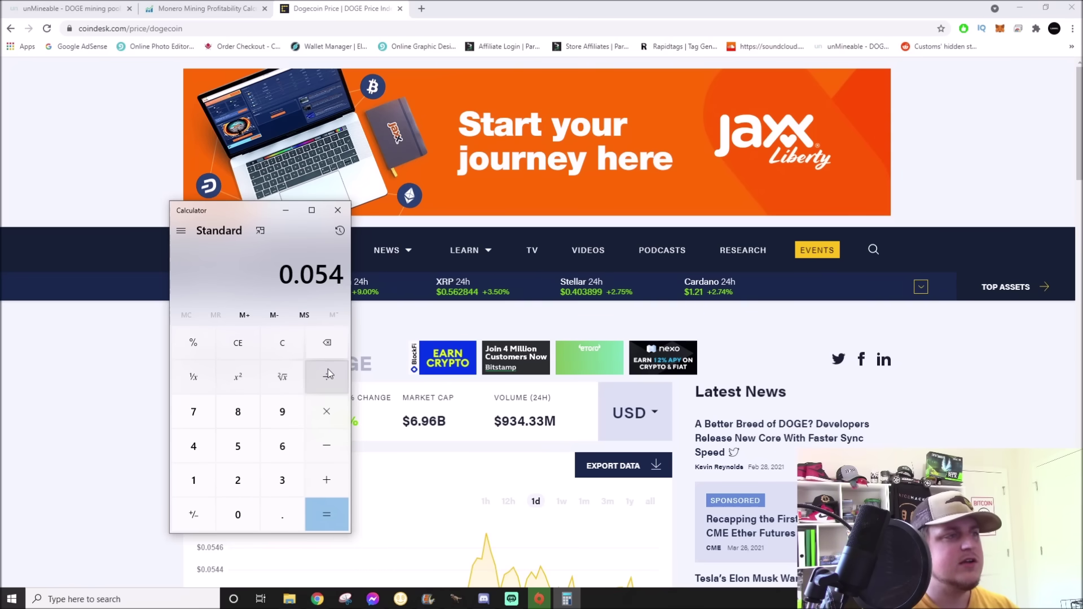
left_click(326, 377)
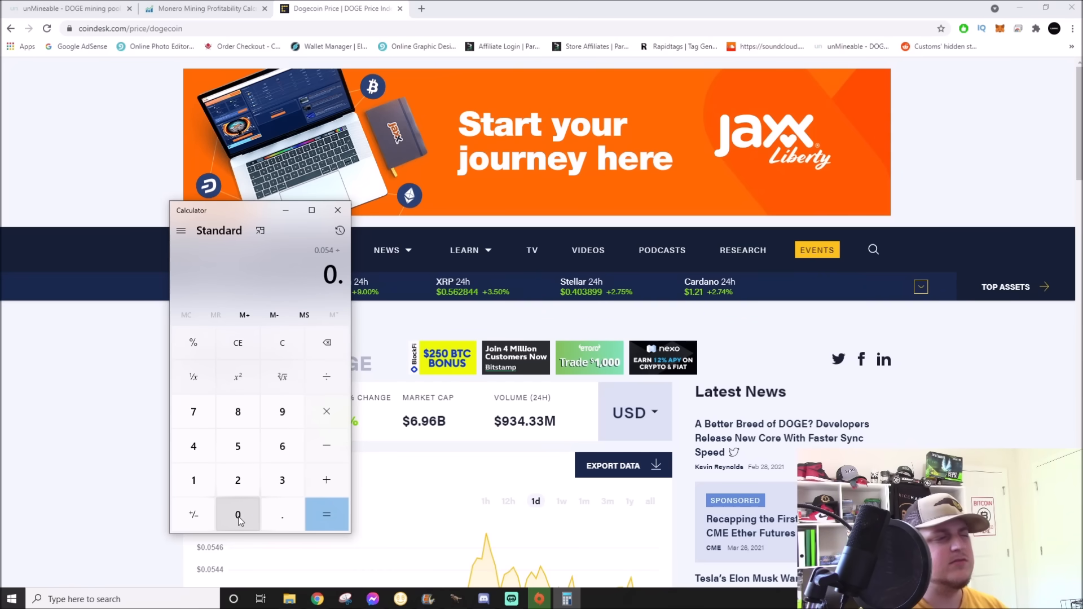
left_click(193, 480)
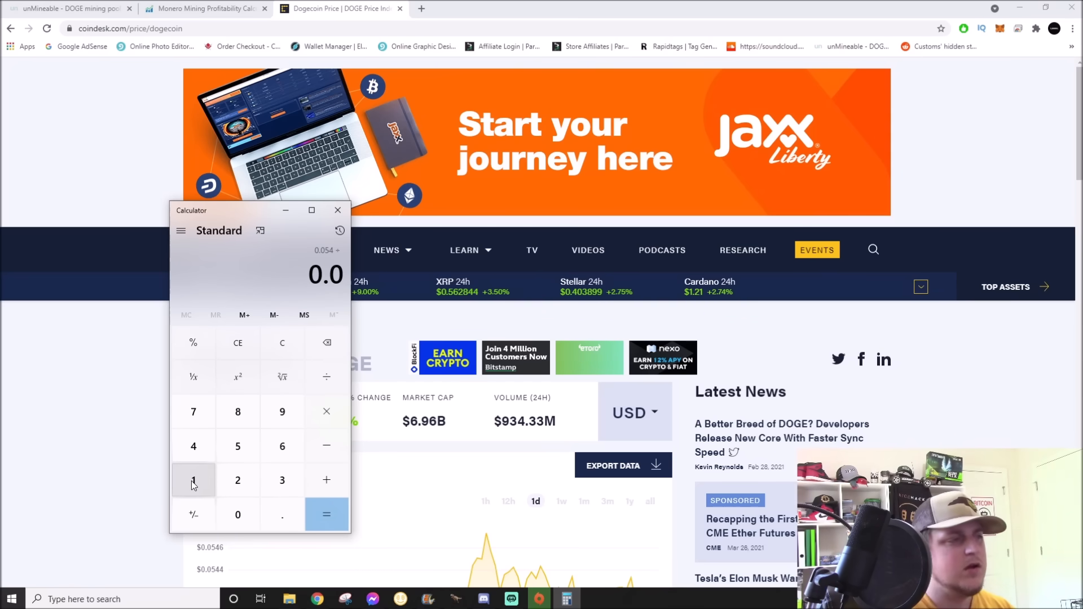
left_click(327, 515)
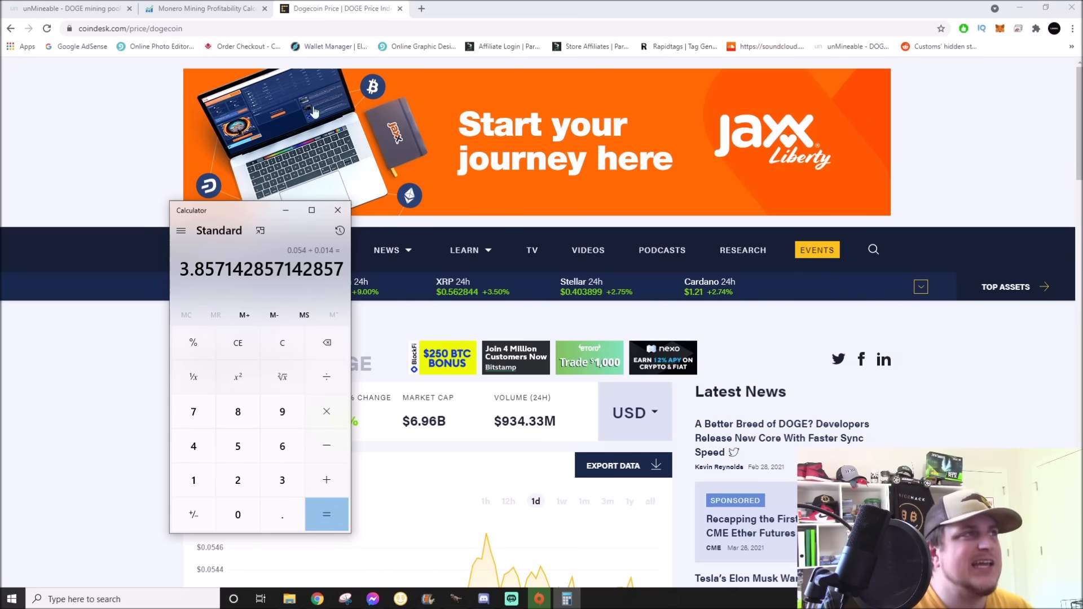
left_click(67, 9)
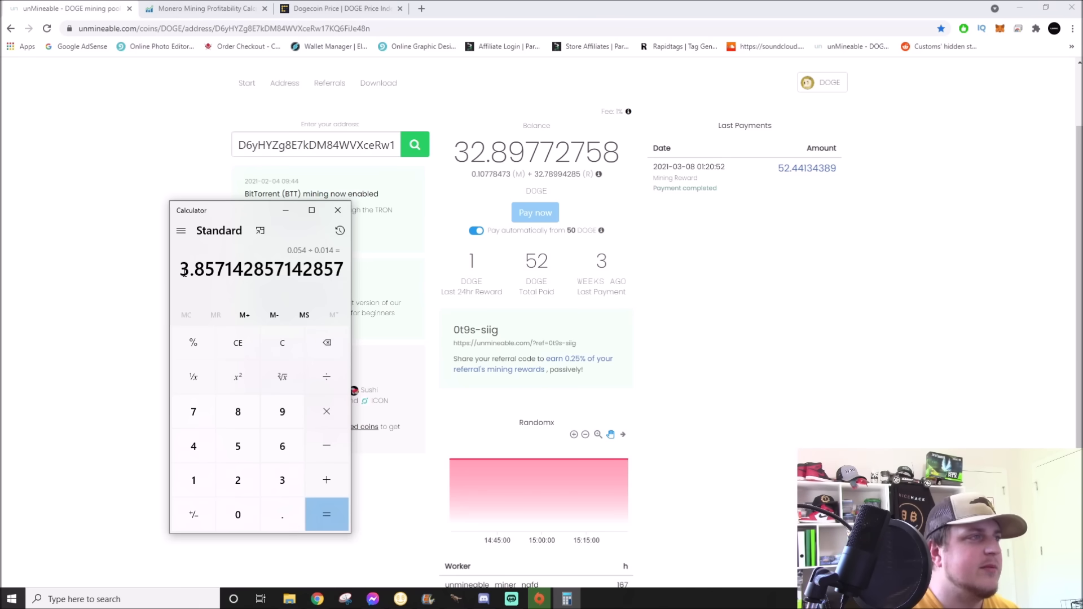
mouse_move(764, 377)
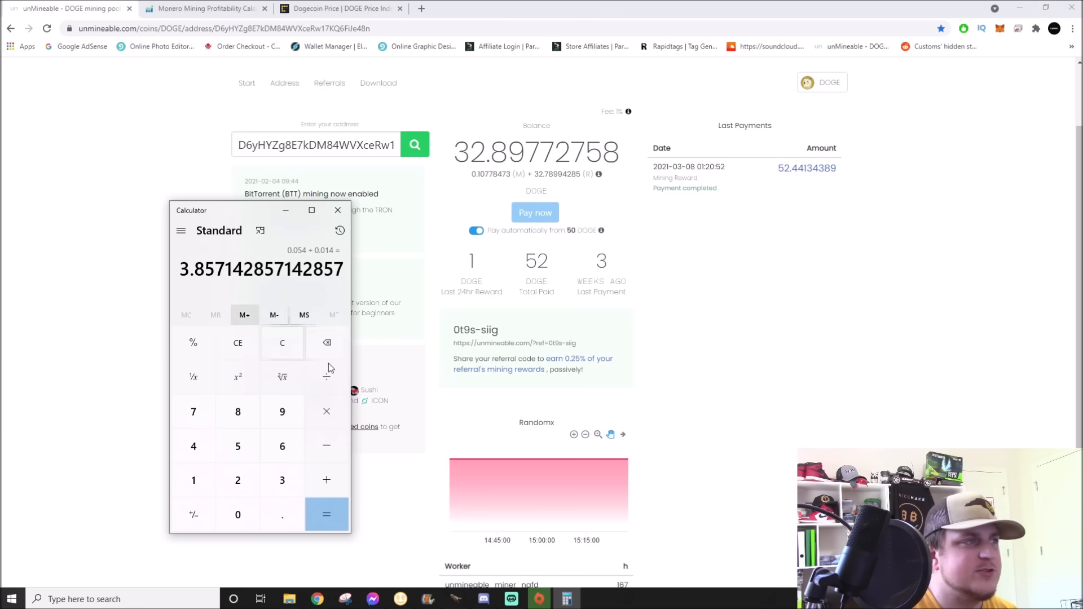
- Multiply 3.857142857142857 by 50, fixing a mistyped 6, to get 192.857
left_click(281, 446)
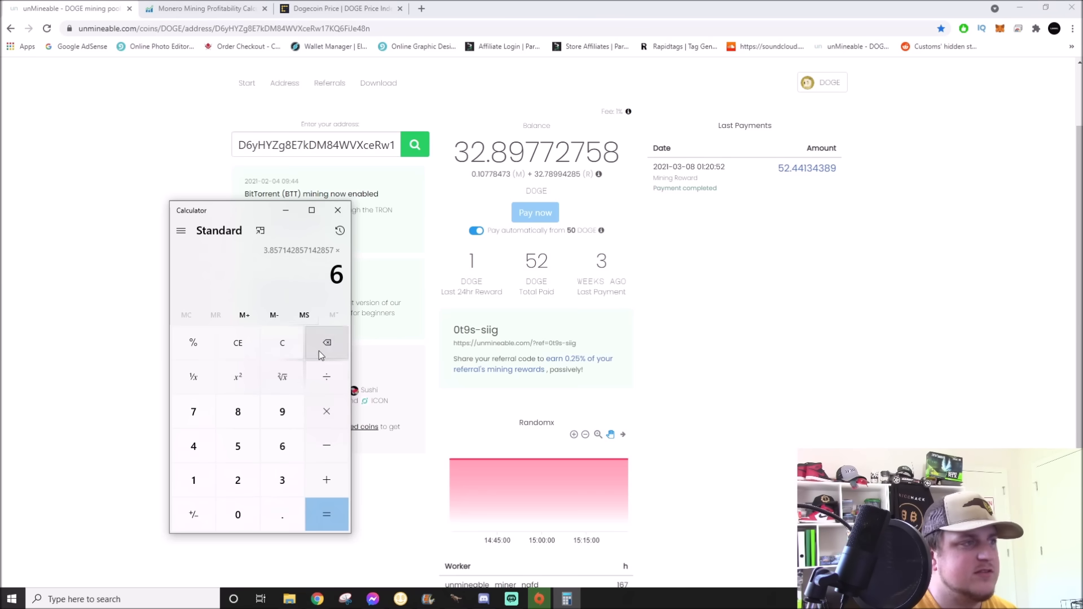
left_click(326, 514)
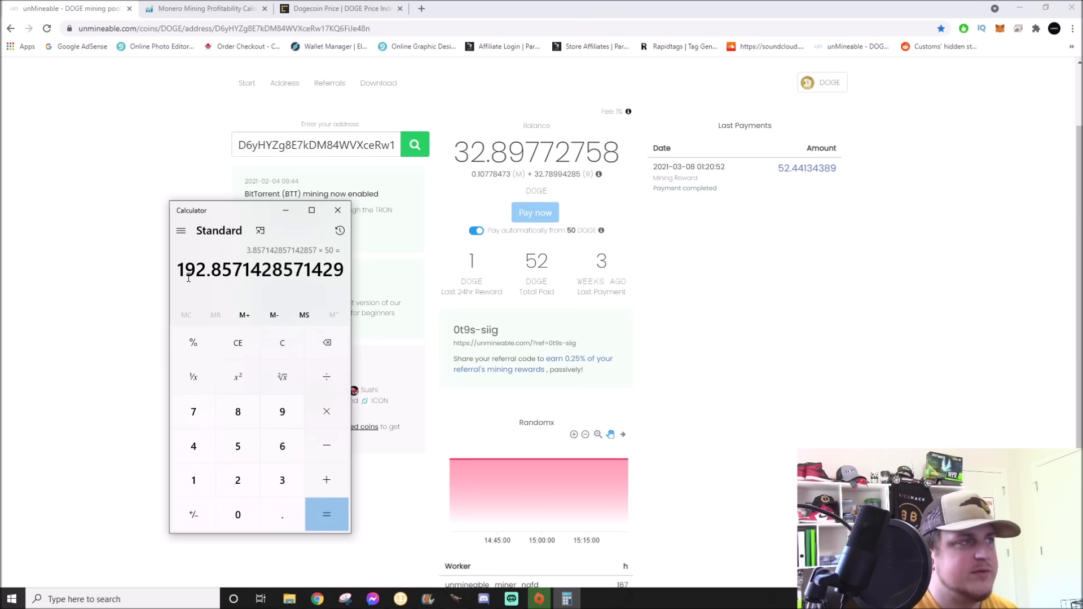
mouse_move(743, 427)
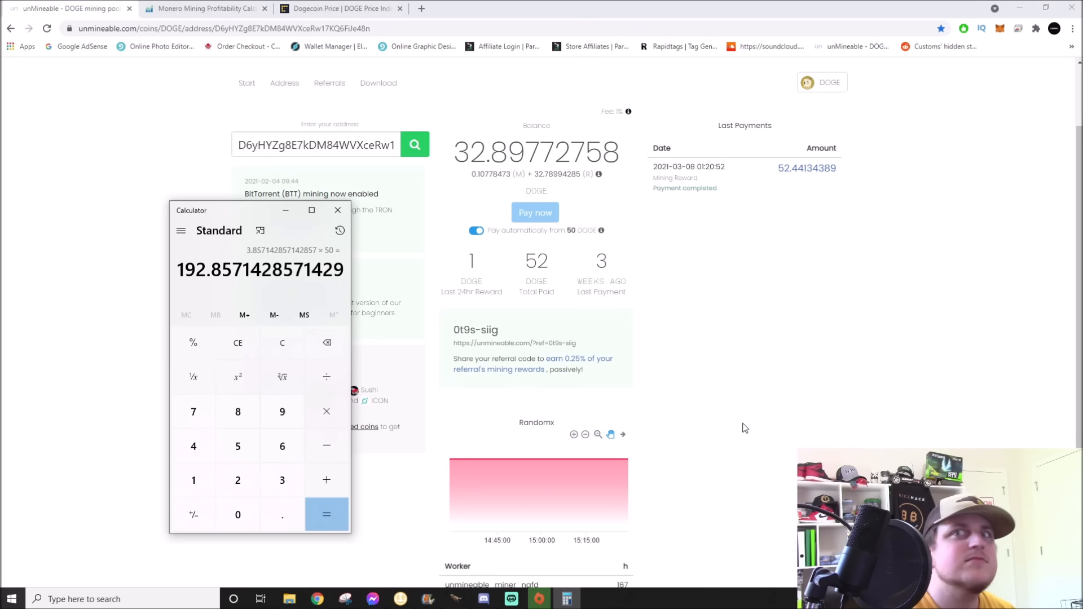
left_click(338, 210)
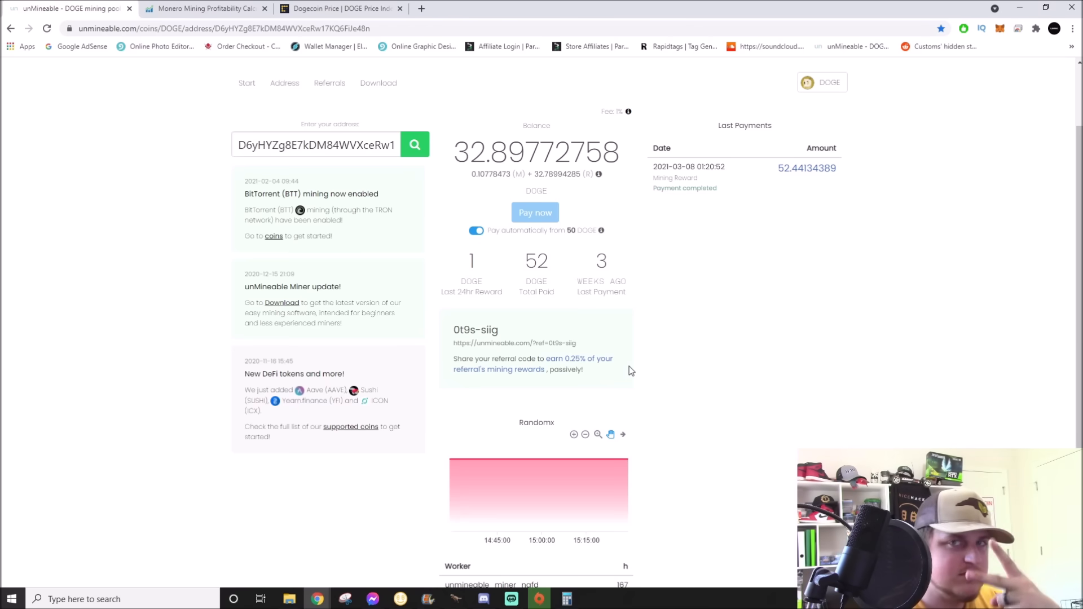
mouse_move(469, 287)
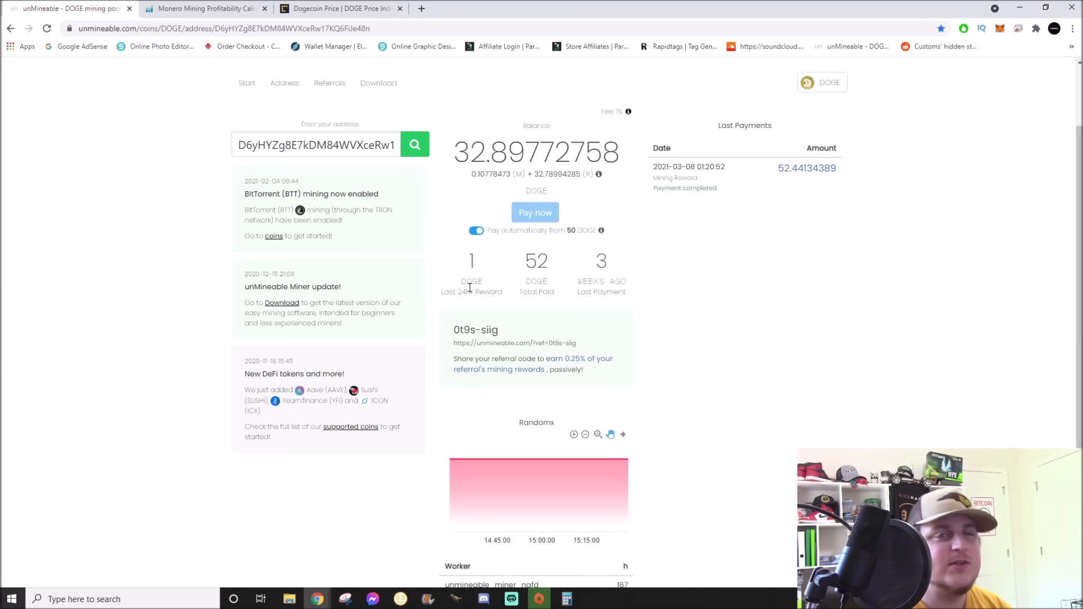